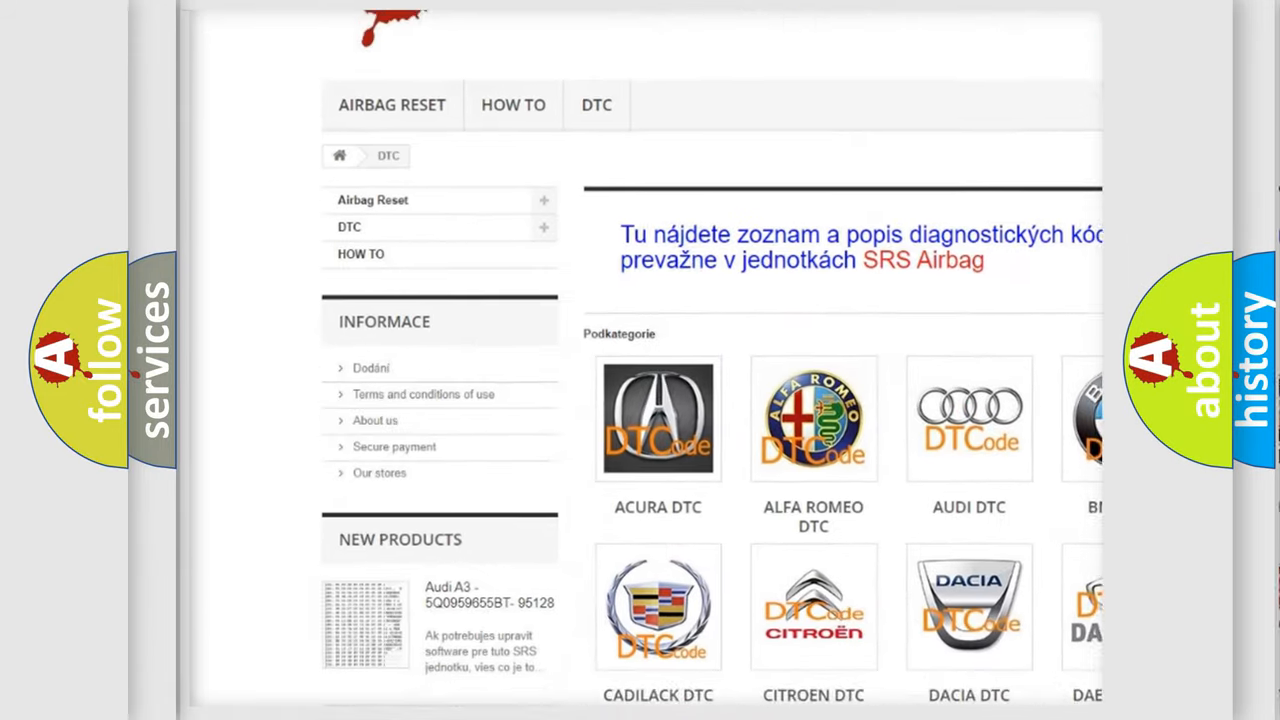
scroll("down", 3)
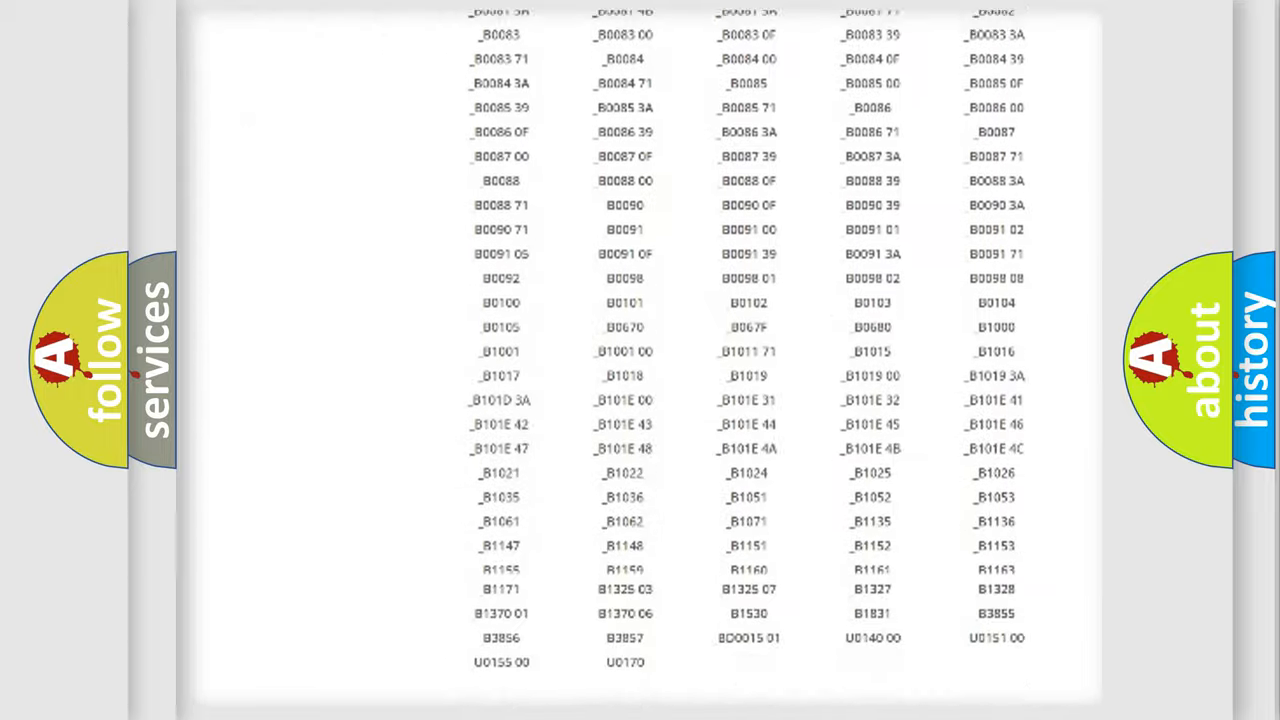
scroll("up", 3)
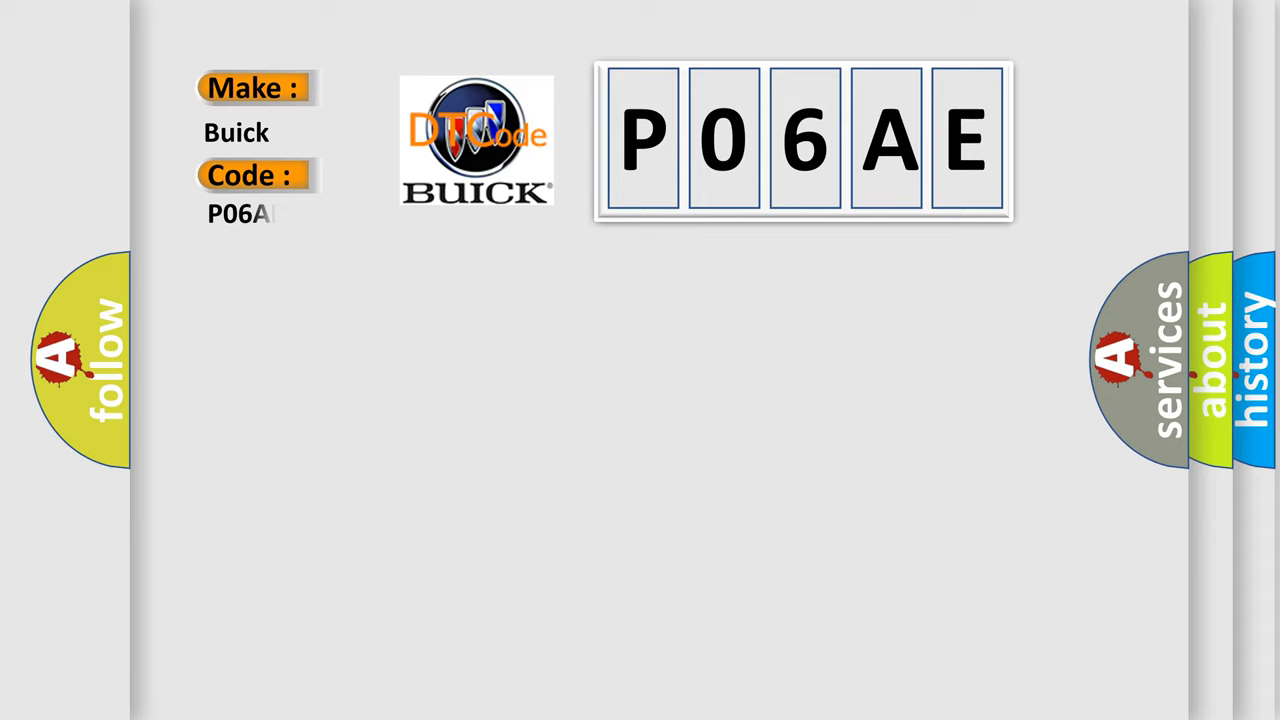
type("AE")
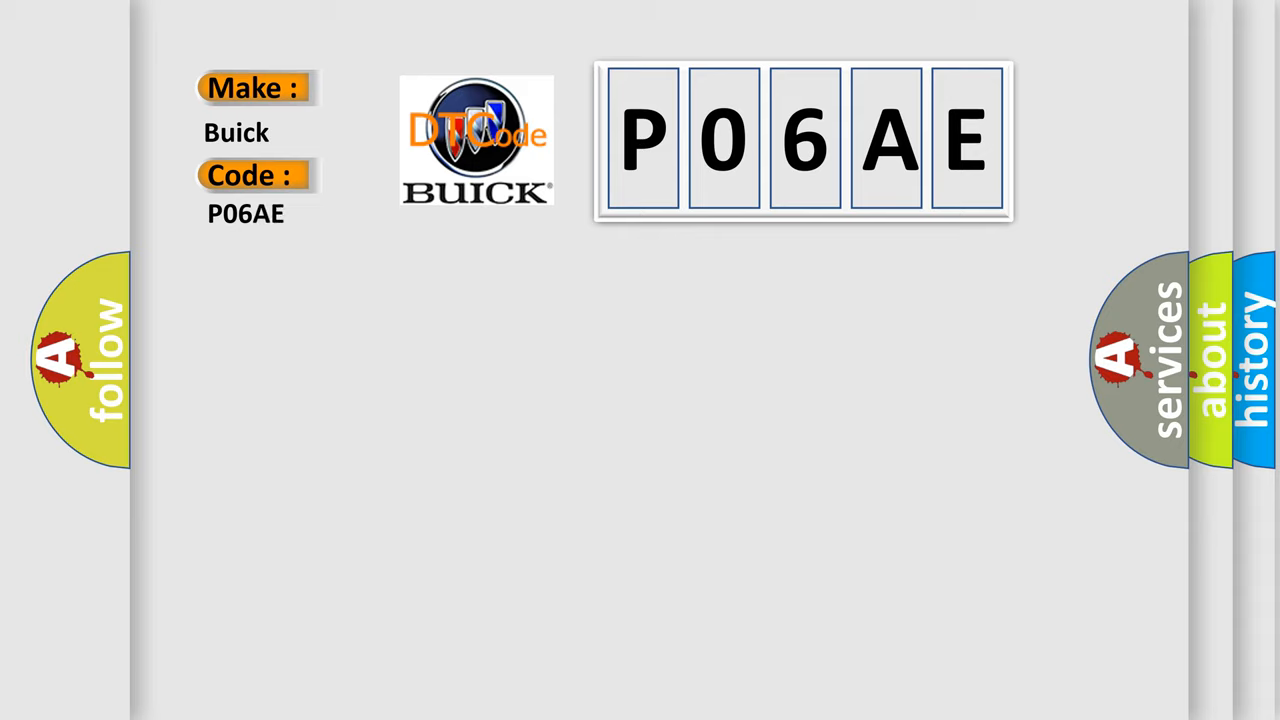